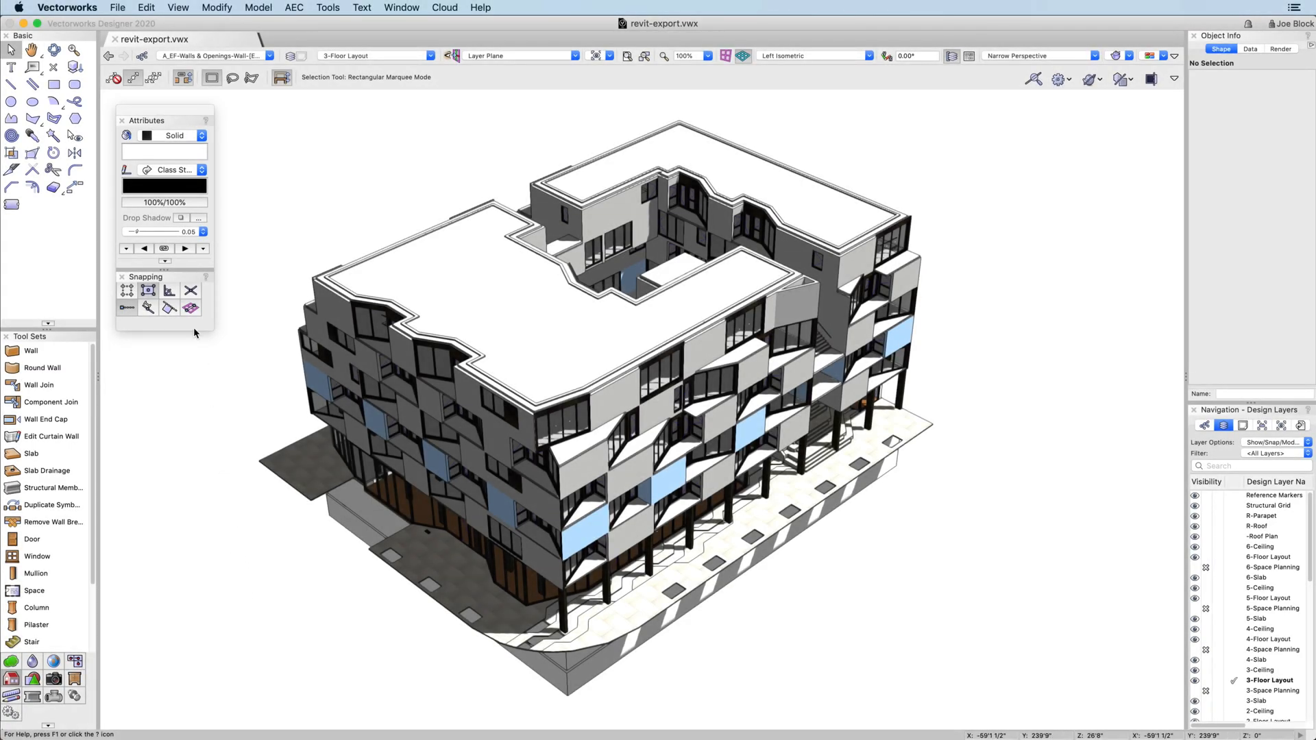
- Open the Export Revit save dialog from the File > Export menu
{"action": "left_click", "coordinate": [117, 8]}
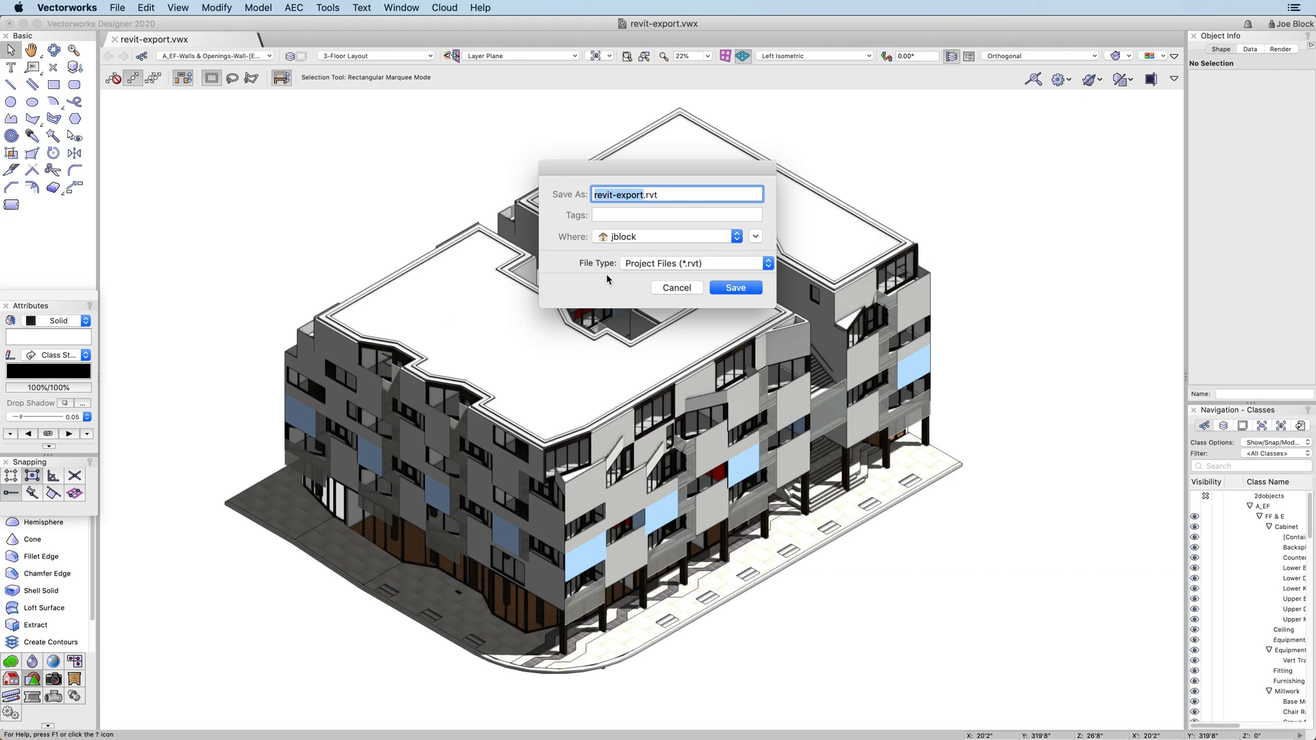
- Show the Revit file type choices, keeping Project Files (*.rvt) selected
{"action": "left_click", "coordinate": [693, 264]}
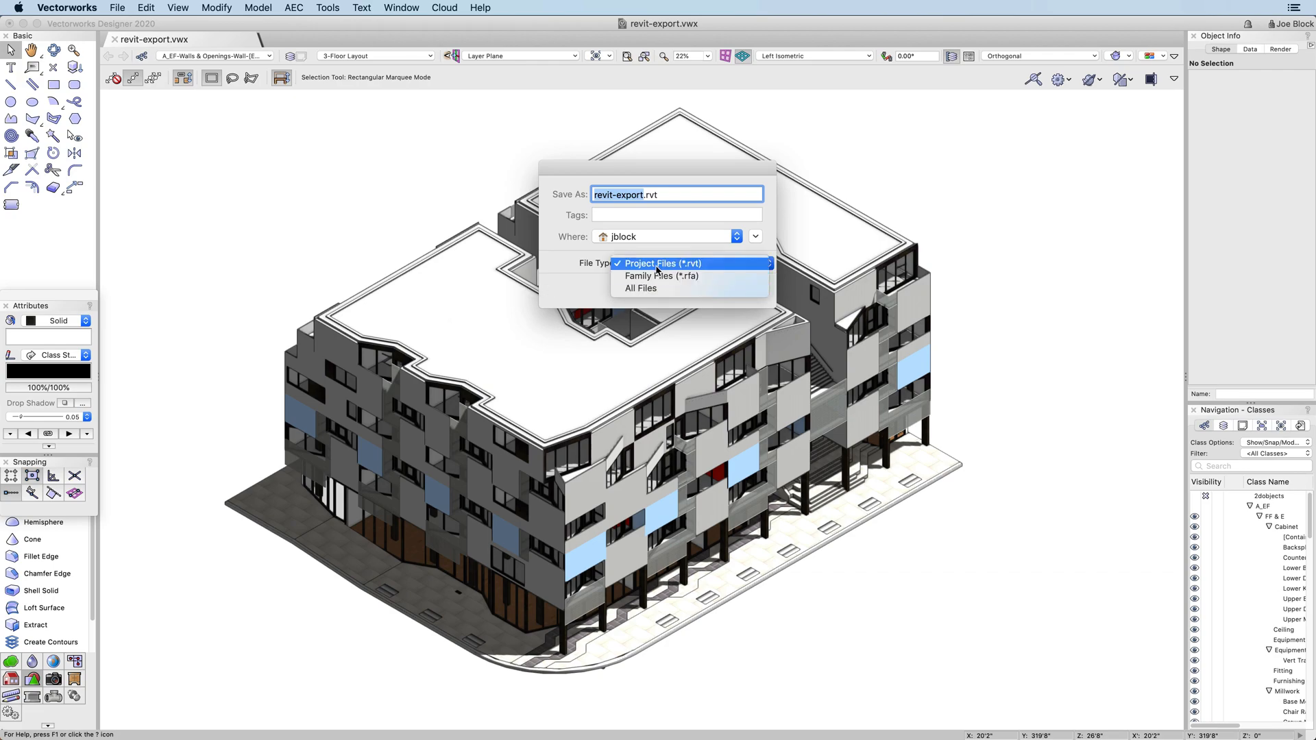